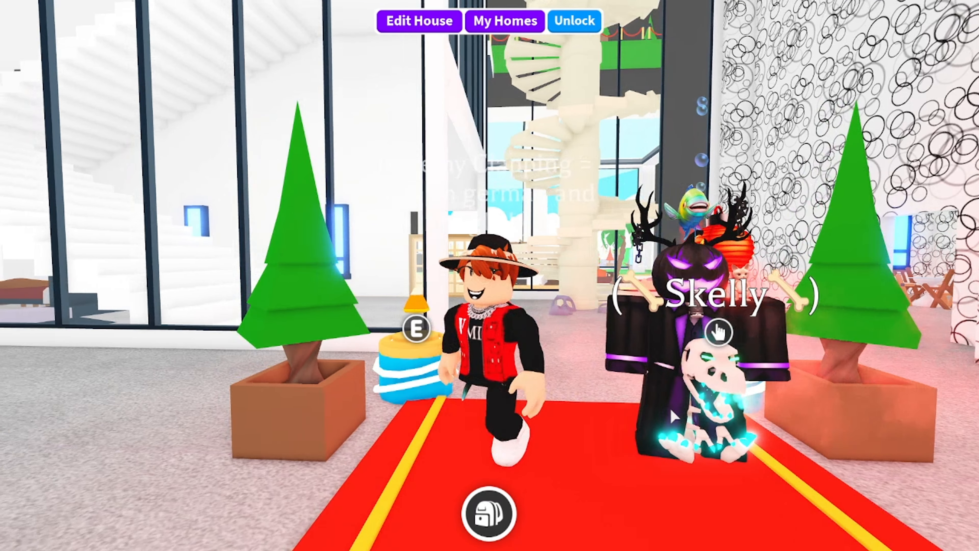
Step: Show the neon Skele-Rex named For Giveaway in the Backpack, declining the Crabby Grabby teleport
click(489, 513)
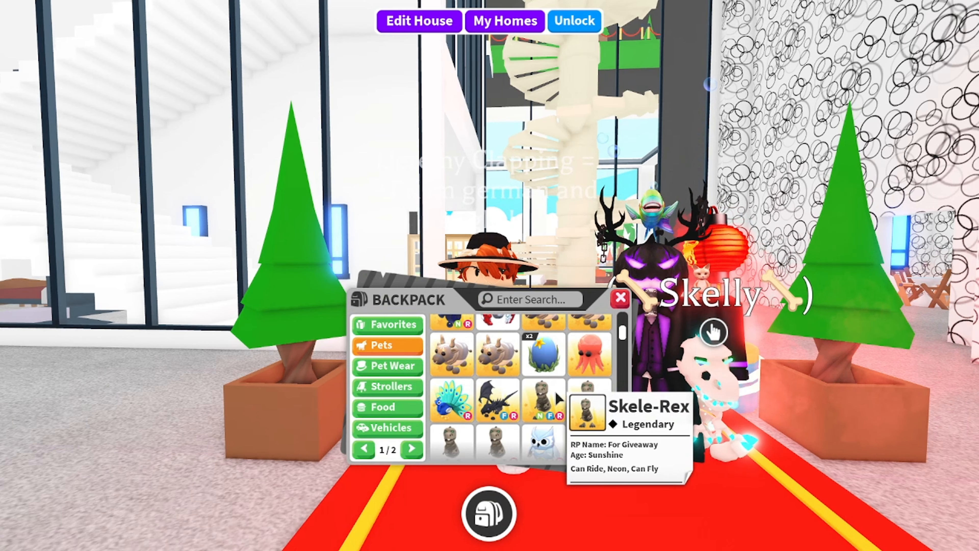
click(620, 298)
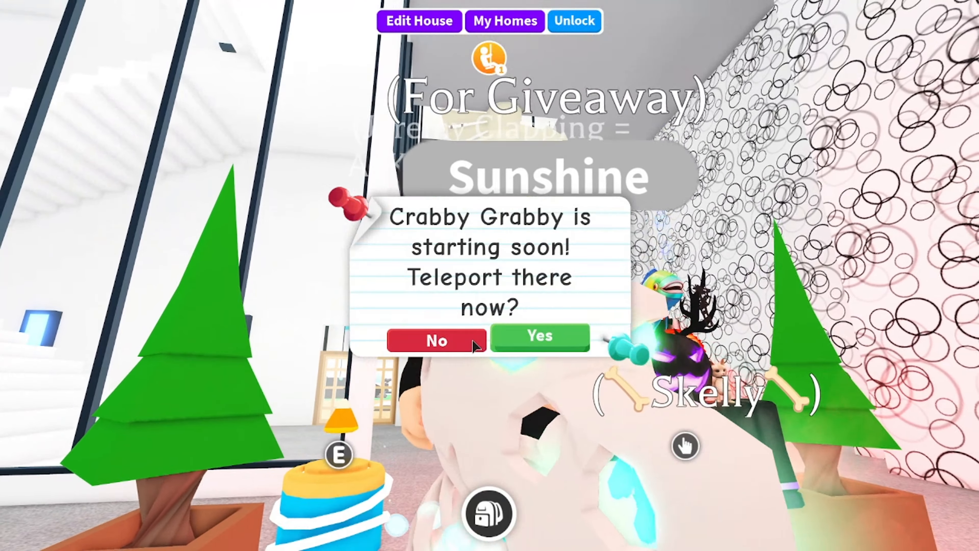
click(437, 340)
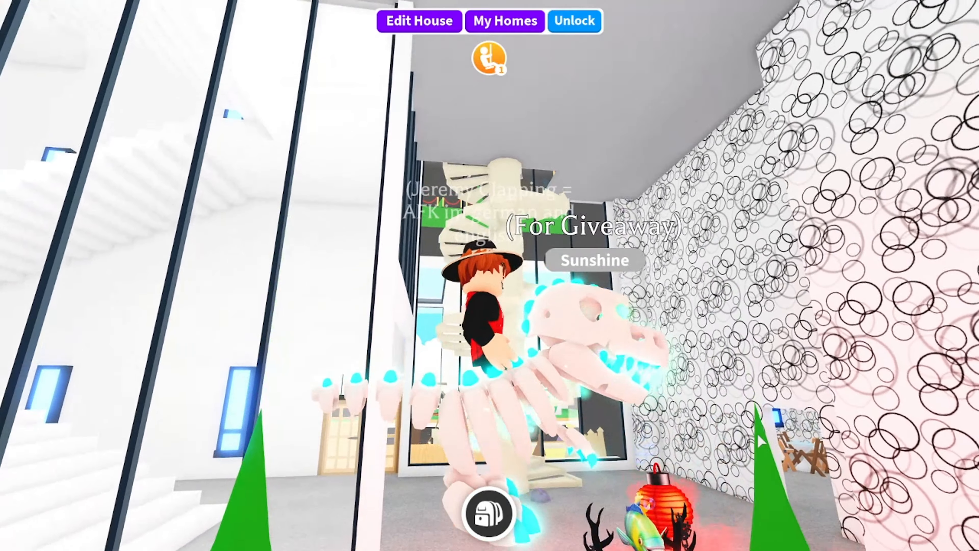
click(489, 512)
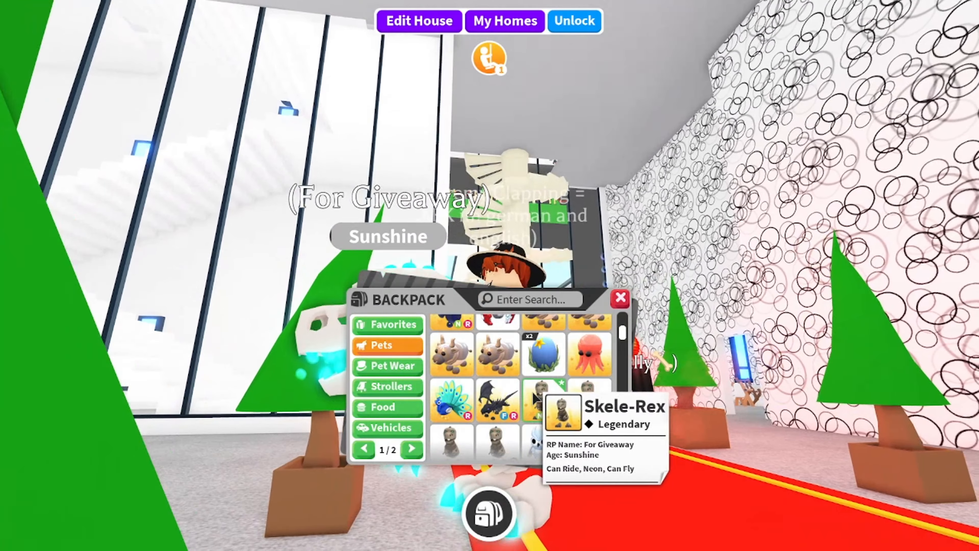
click(620, 297)
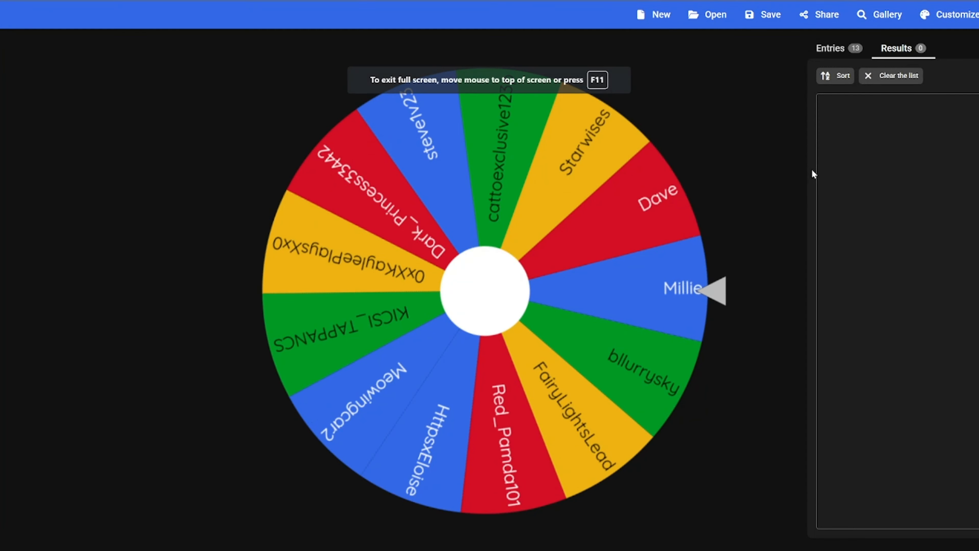
Step: Hide the entries panel and spin the wheel until it lands on Starwises
click(830, 48)
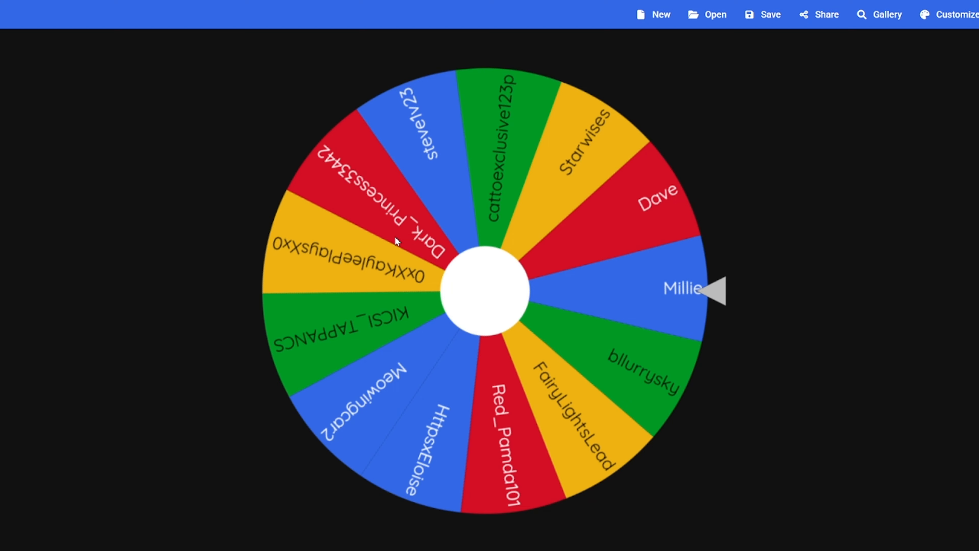
mouse_move(498, 292)
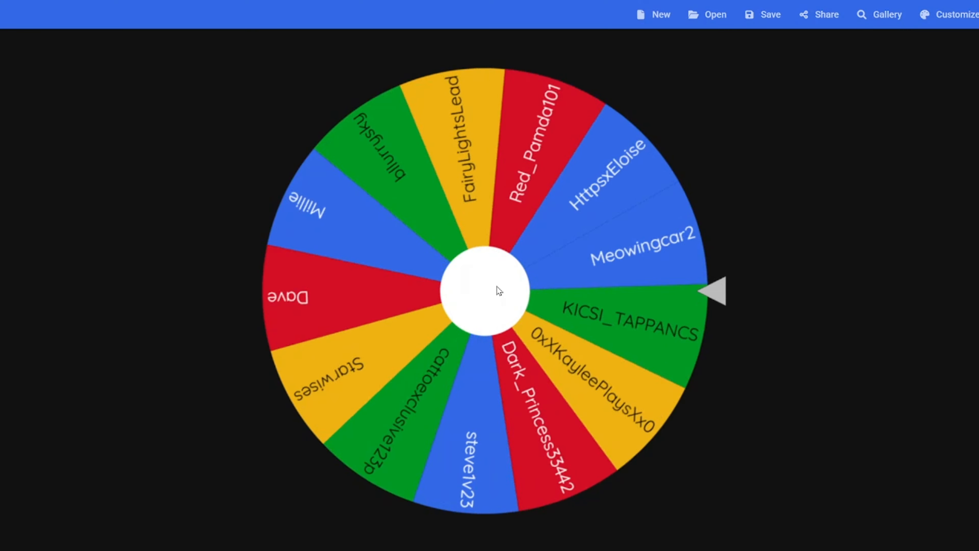
click(484, 290)
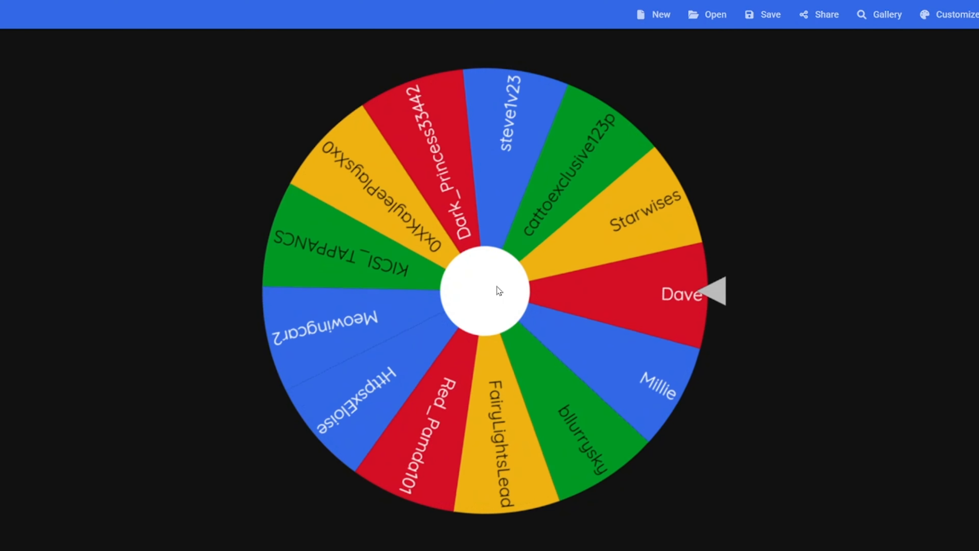
click(487, 290)
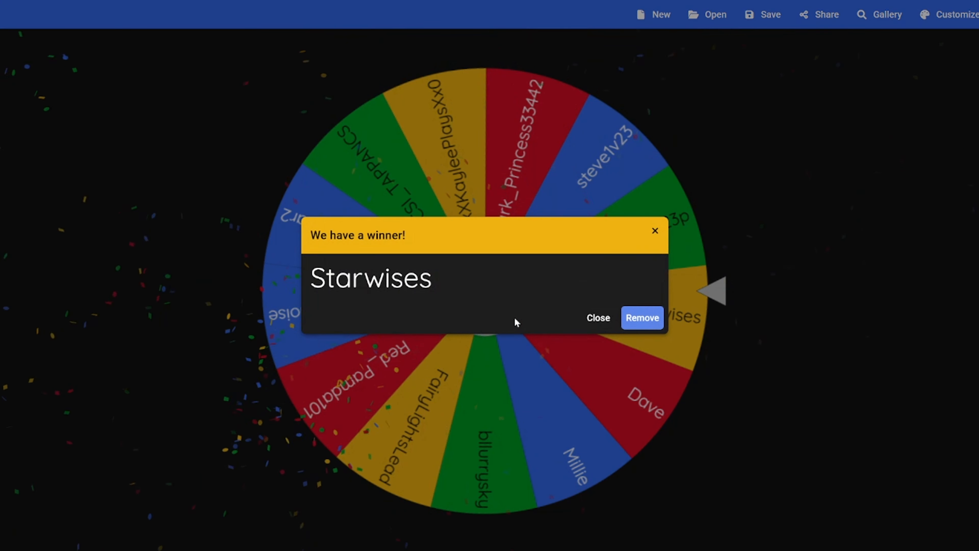
mouse_move(499, 278)
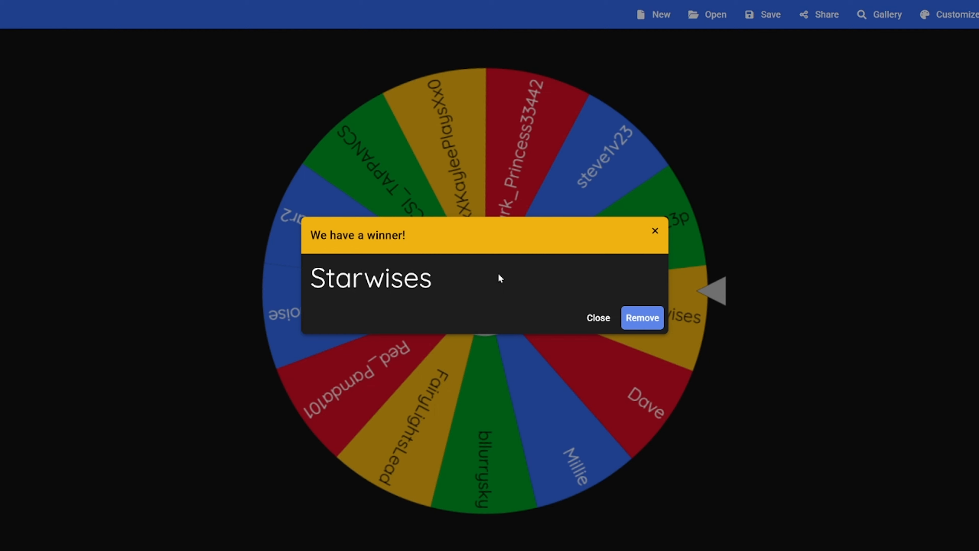
mouse_move(514, 291)
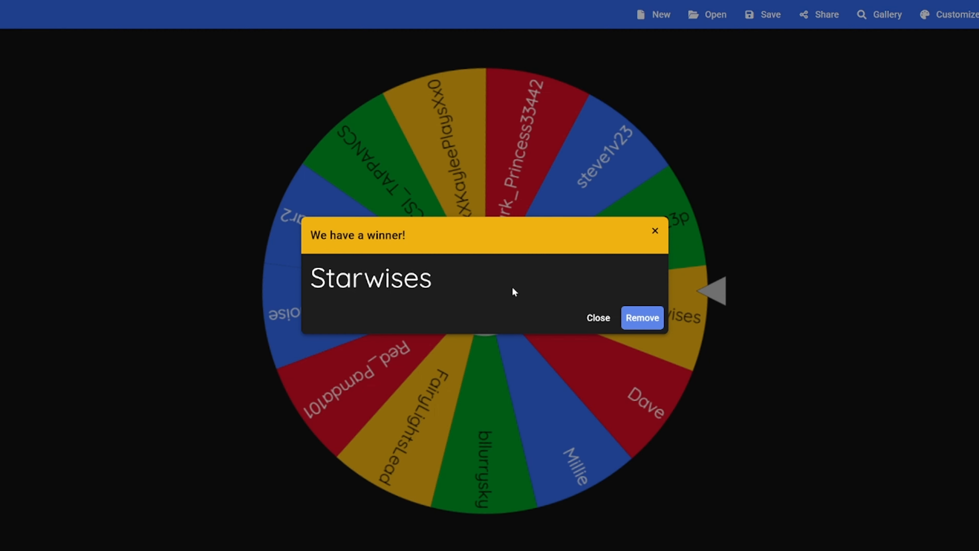